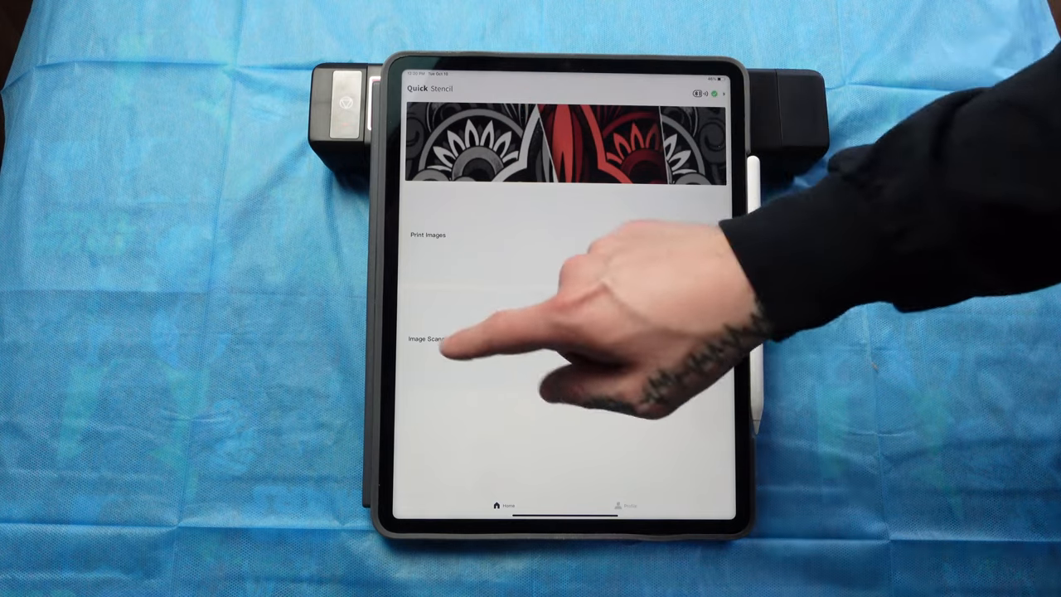
# Open Print Images, showing photo editing, collage and image splitting options
pyautogui.click(431, 338)
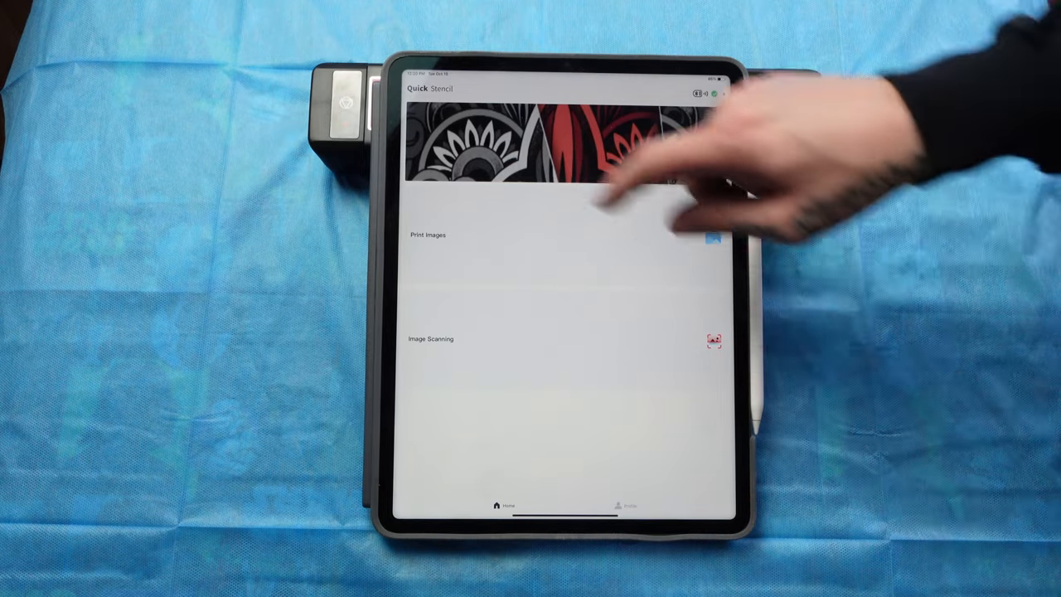
pyautogui.click(429, 235)
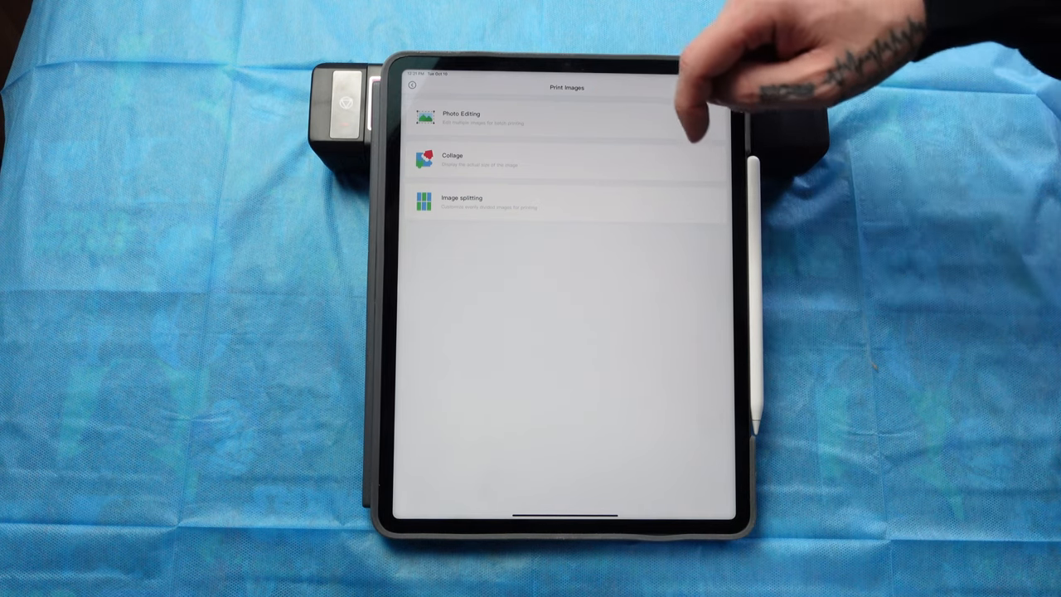
# Open Photo Editing with the colourful rocket-and-volcano tattoo artwork loaded
pyautogui.click(461, 118)
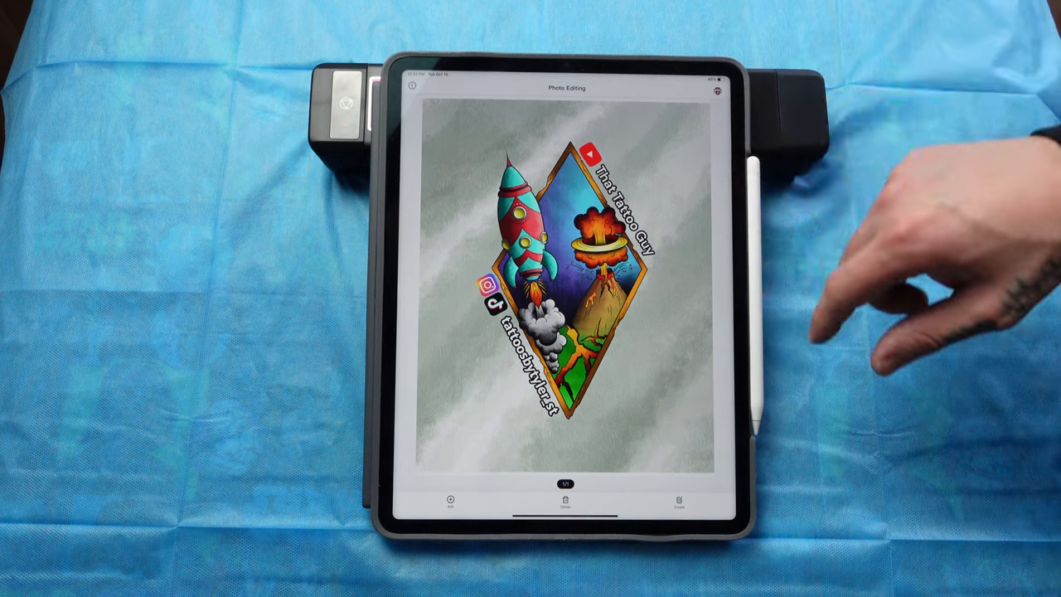
pyautogui.moveTo(679, 348)
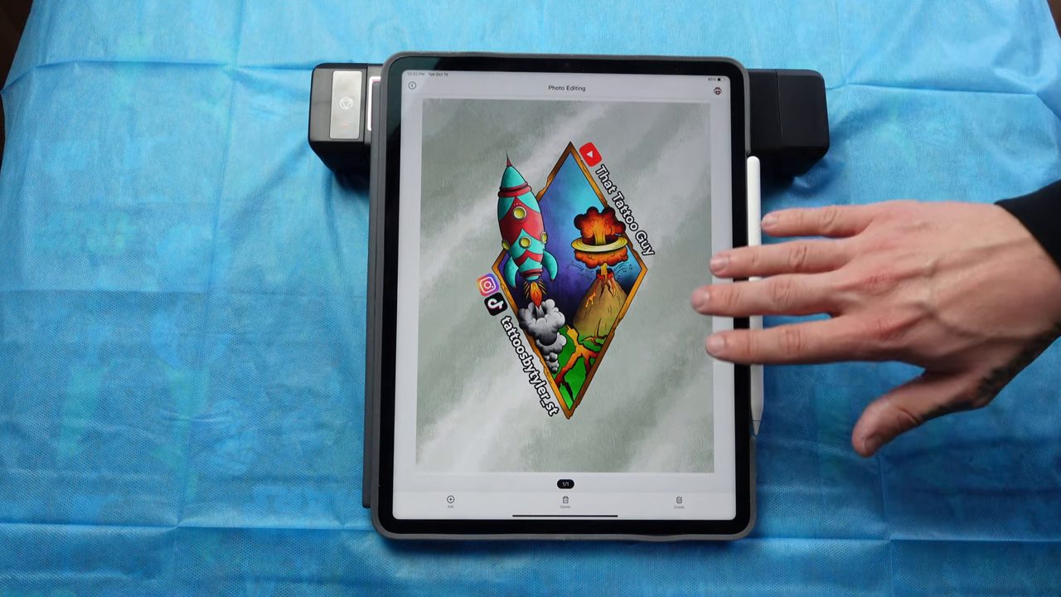
pyautogui.moveTo(787, 248)
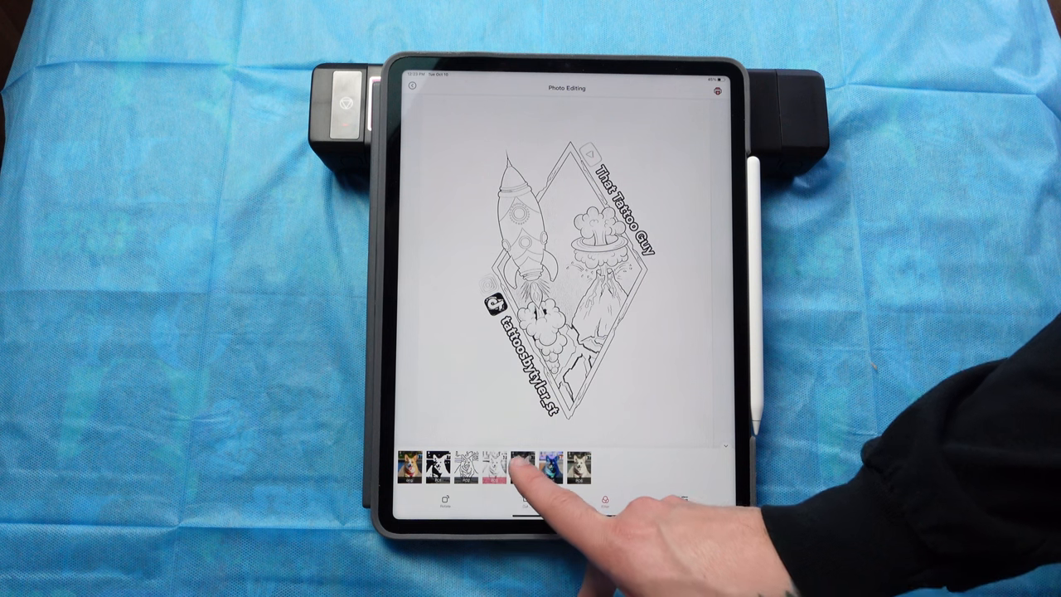
# Apply grayscale to the rocket artwork, revert to line sketch, and load the dragon drawing
pyautogui.click(521, 463)
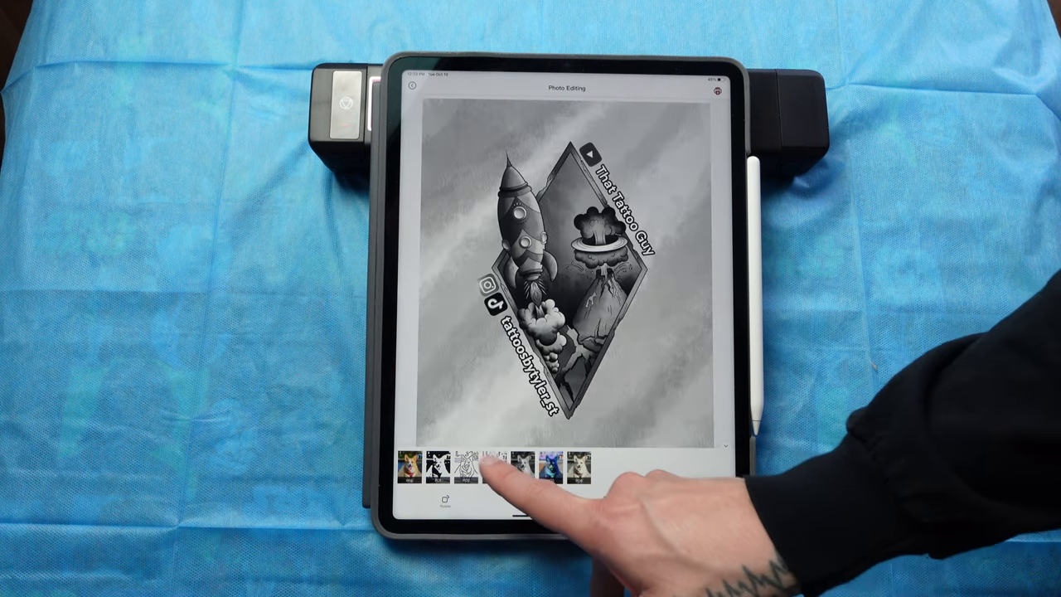
pyautogui.click(518, 461)
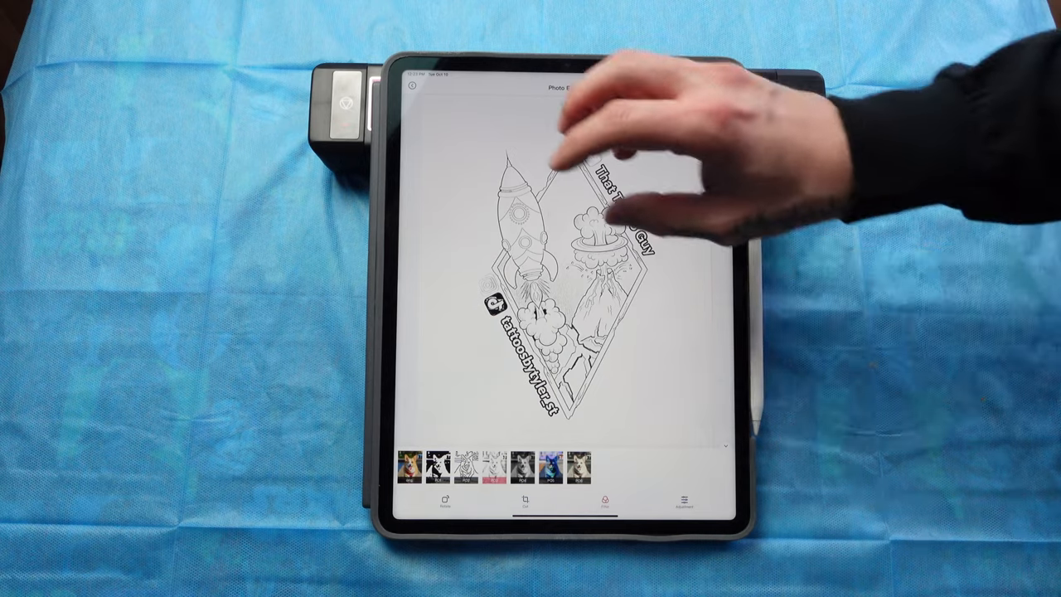
pyautogui.click(683, 501)
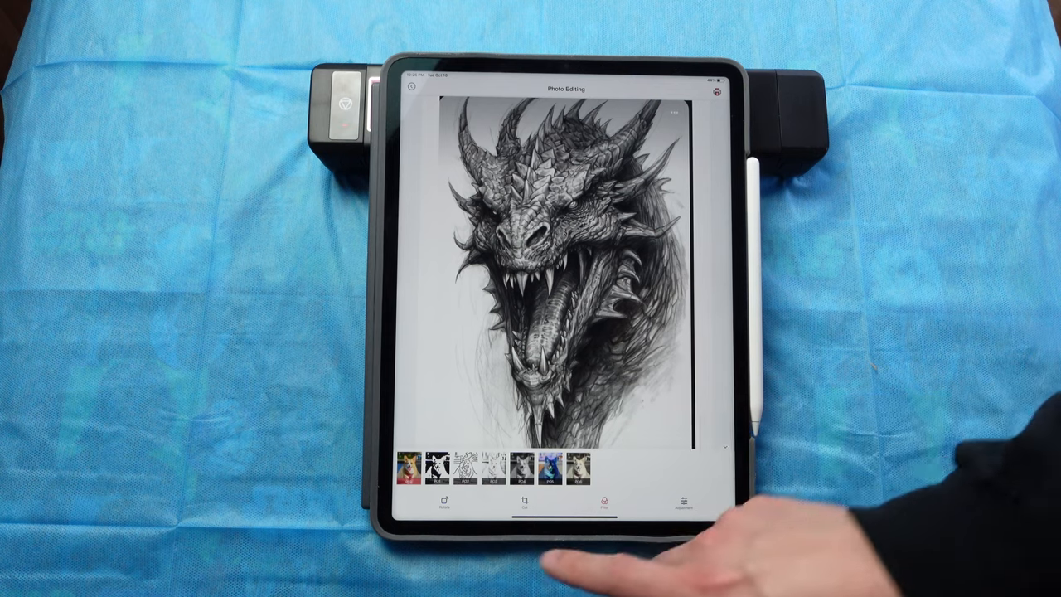
# Try the thin outline filter on the dragon, then settle on bold black ink
pyautogui.click(464, 464)
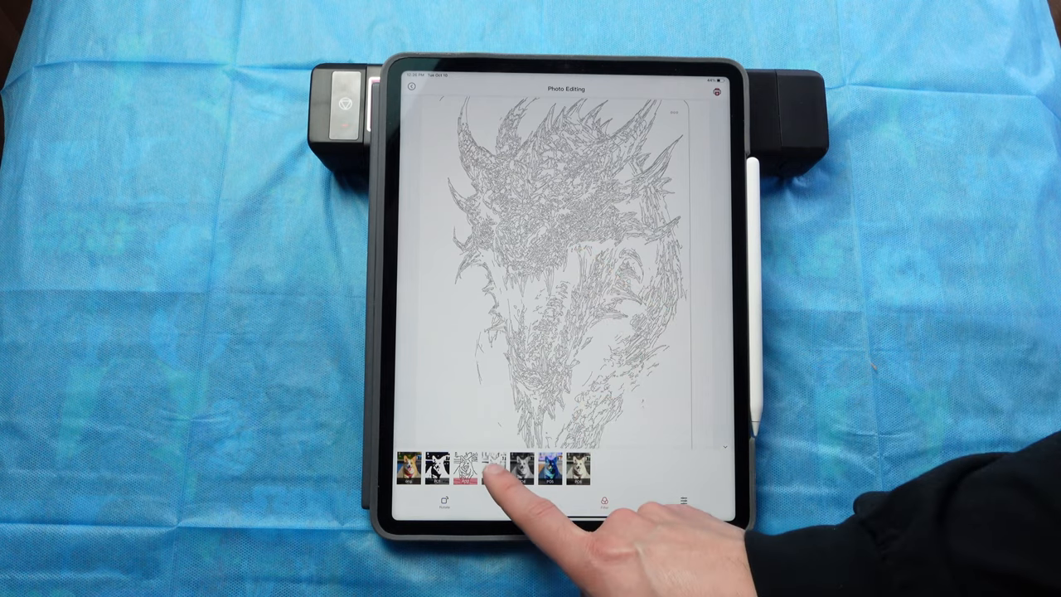
pyautogui.click(516, 464)
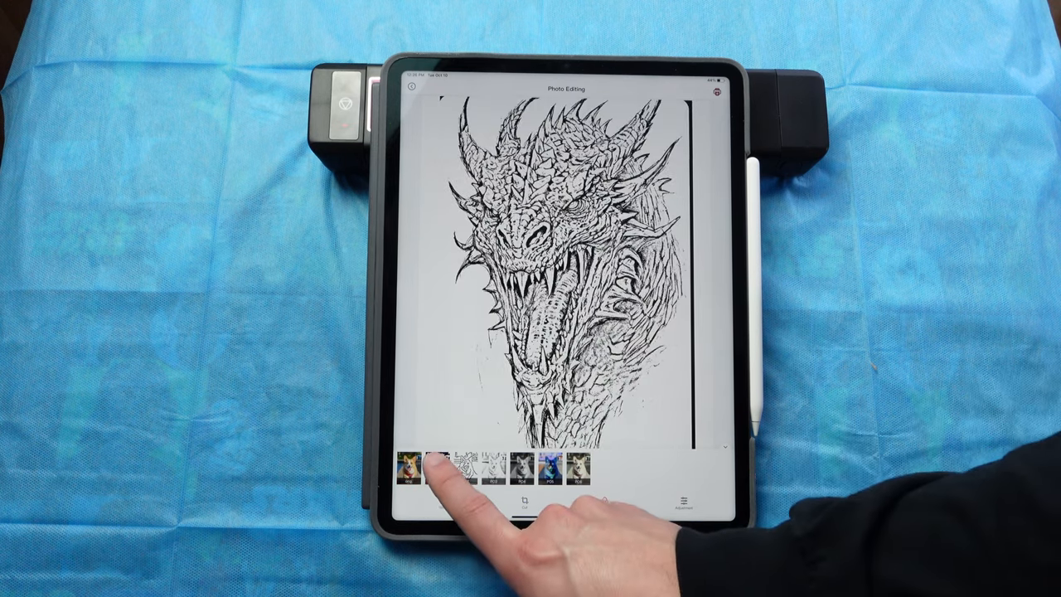
pyautogui.click(437, 464)
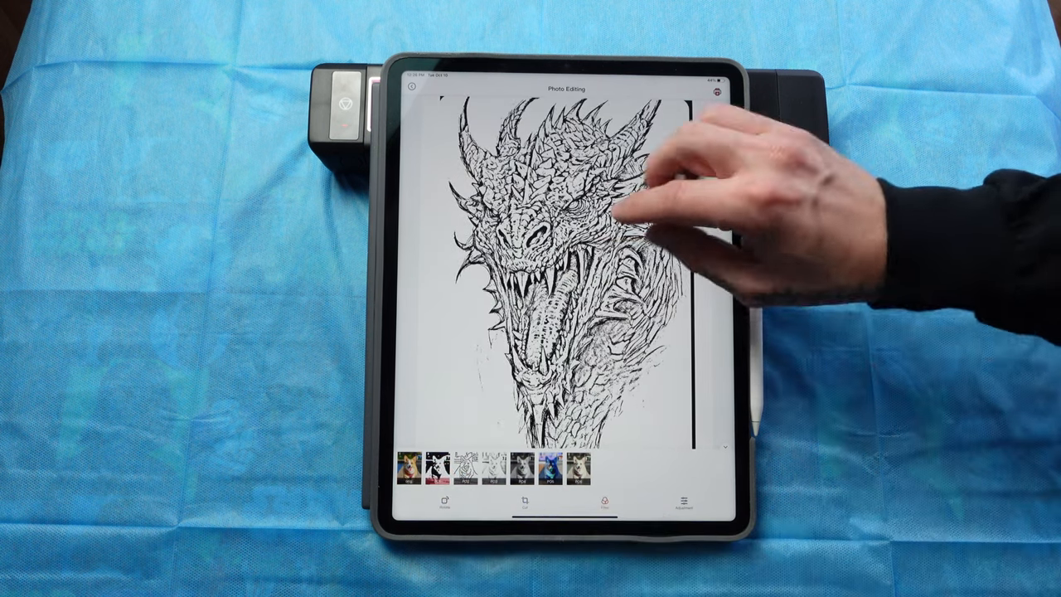
# Lighten the dragon stencil by dragging the Adjustment brightness slider rightward in two passes
pyautogui.click(681, 499)
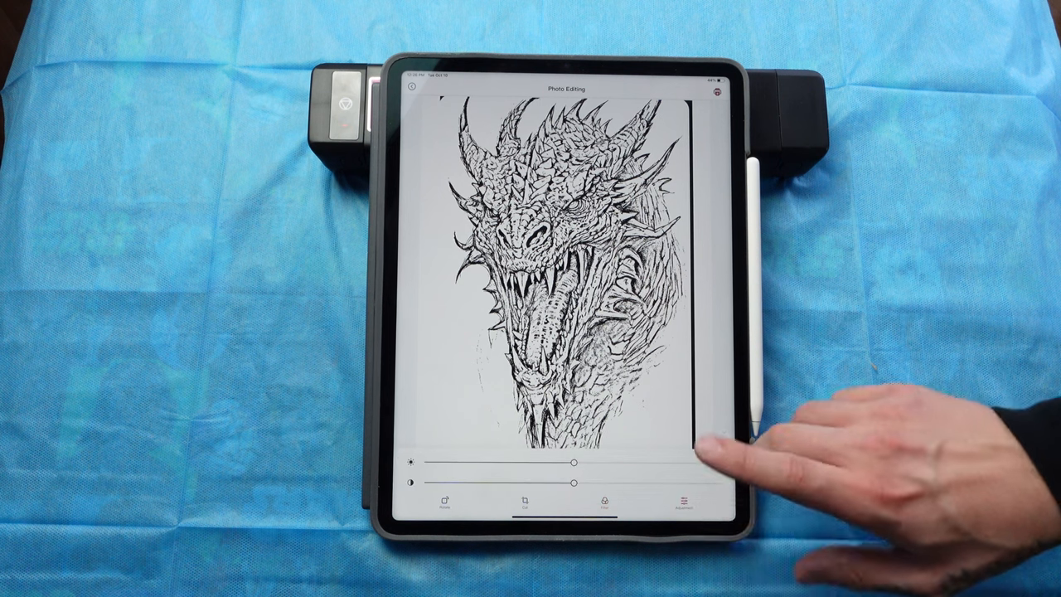
pyautogui.moveTo(574, 462); pyautogui.dragTo(621, 456)
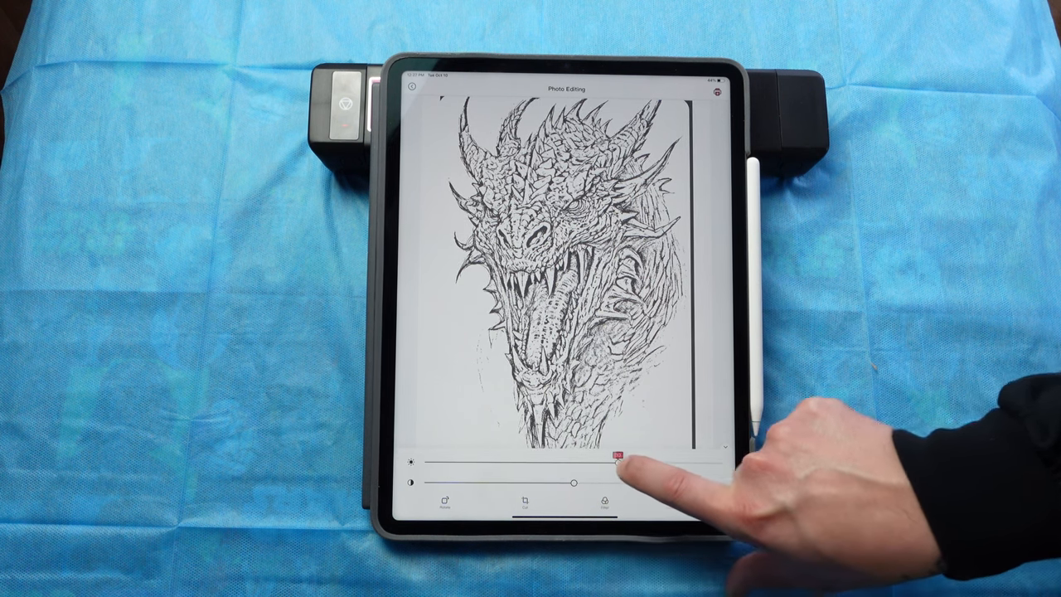
pyautogui.moveTo(617, 464); pyautogui.dragTo(634, 464)
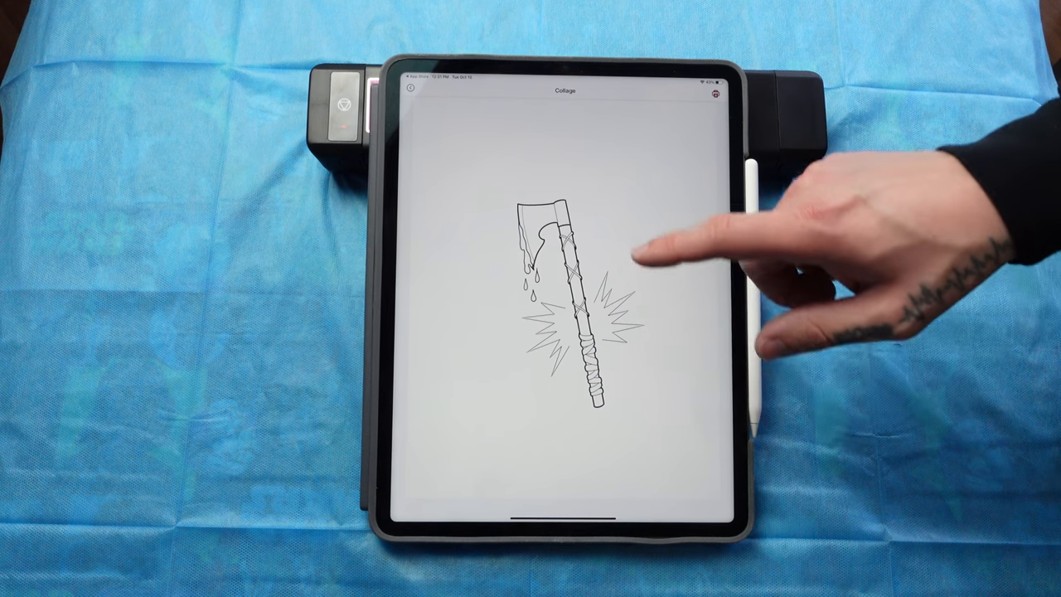
pyautogui.moveTo(688, 348)
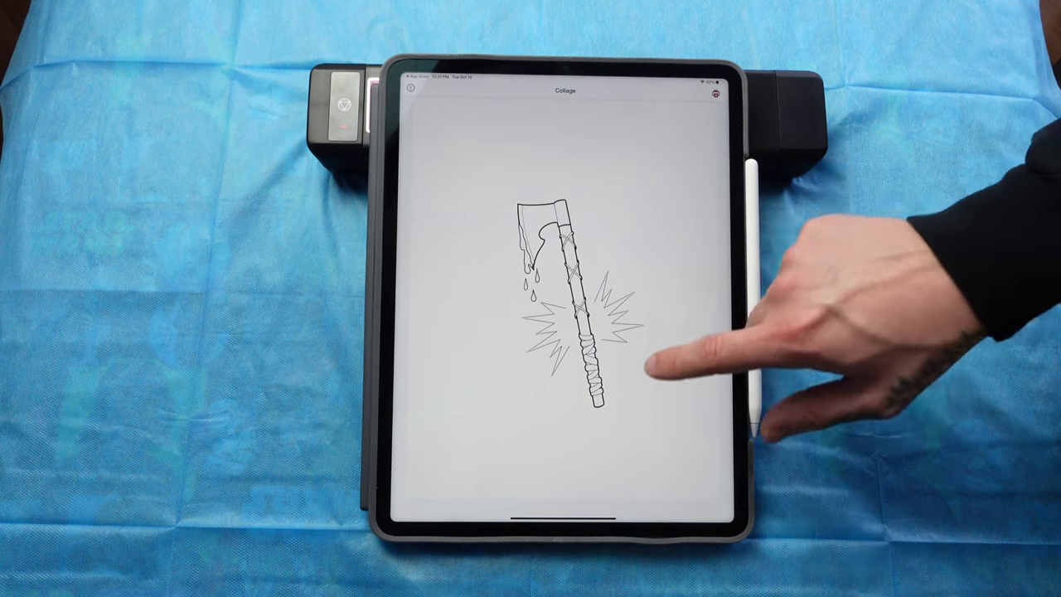